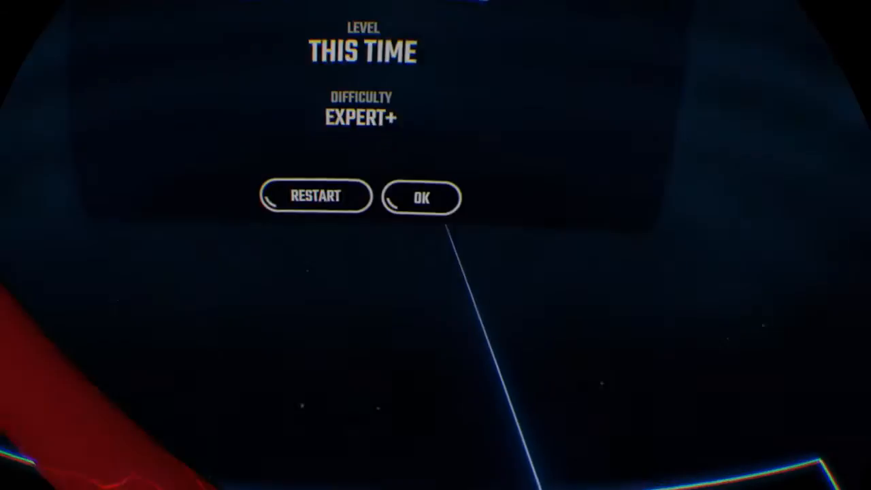
# Dismiss the This Time results to return to the Solo Practice Mode panel for Overkill.
pyautogui.click(421, 197)
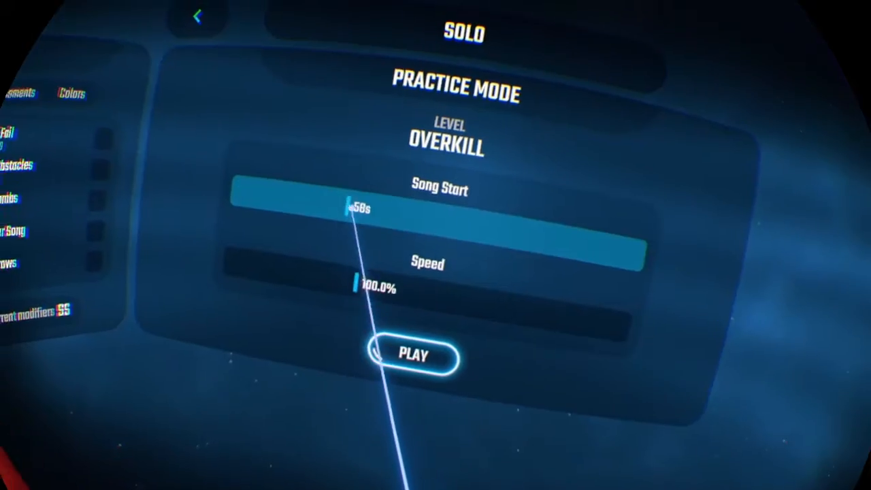
pyautogui.click(198, 16)
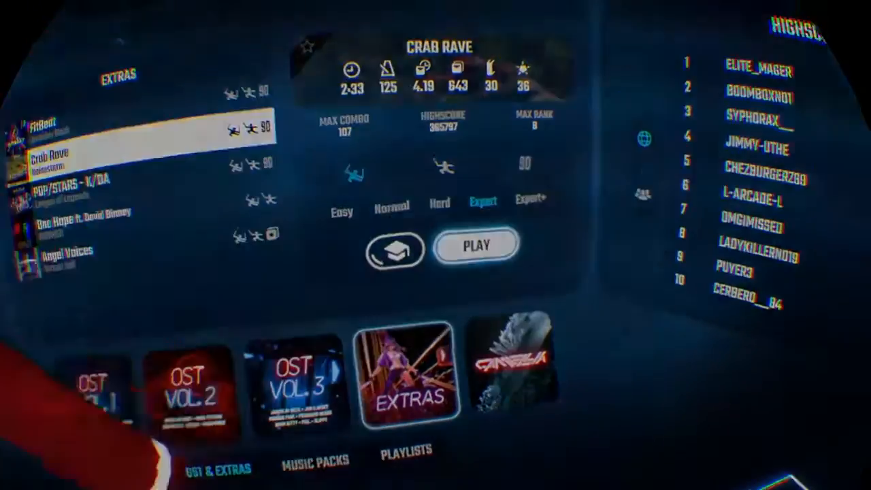
# Begin the Crab Rave run on Expert from its level panel.
pyautogui.click(476, 245)
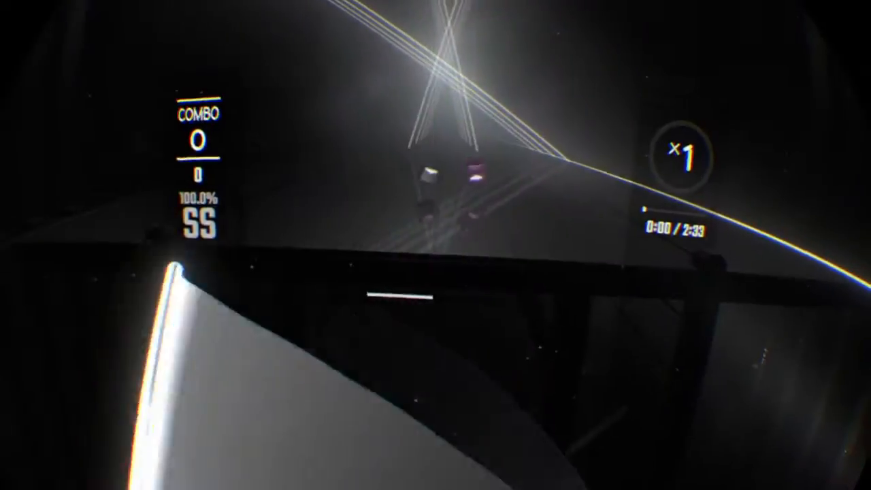